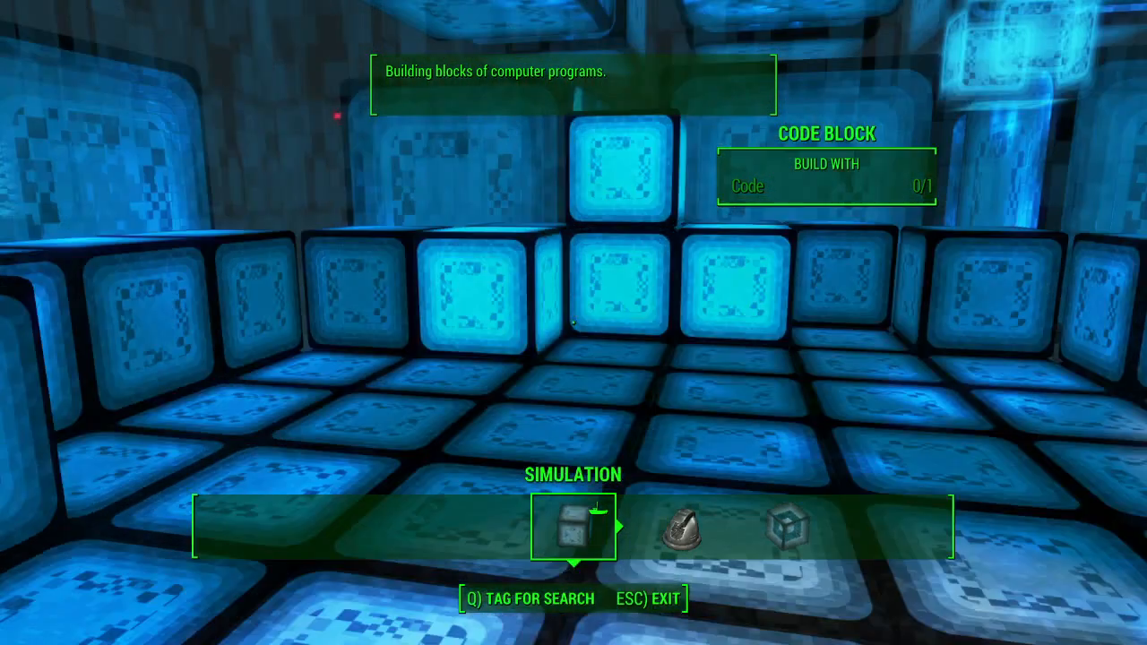
- Select Code Block from the Simulation category, aimed at the floor tile by the red wall
left_click(574, 527)
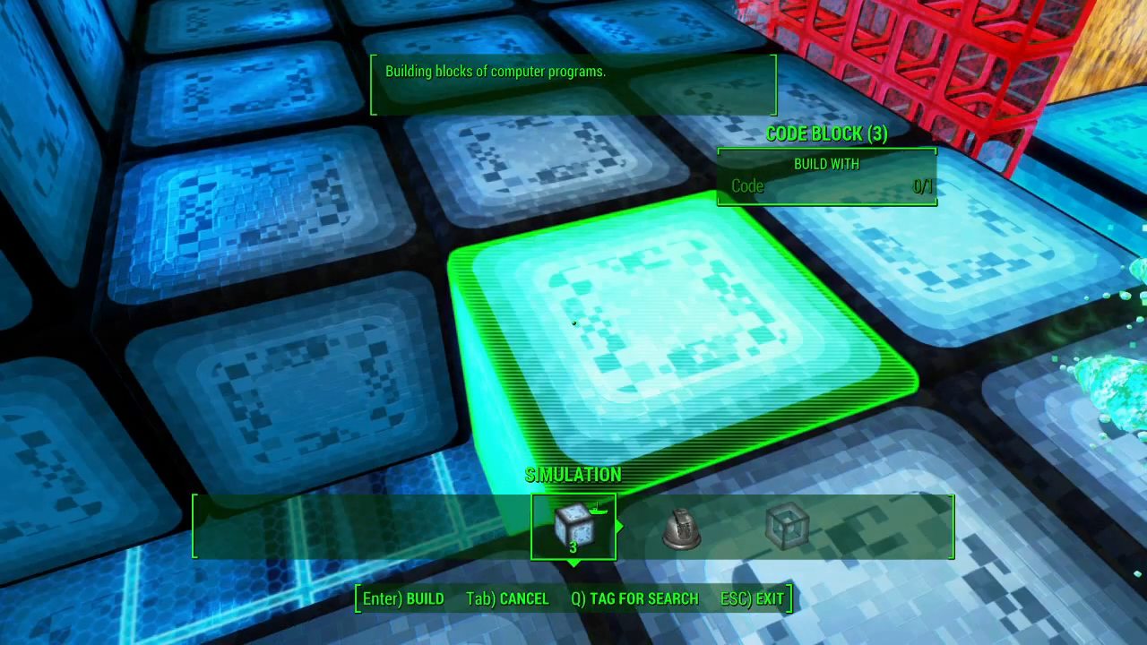
- Build the code block on the floor tile and turn to the decoder relay
key("enter")
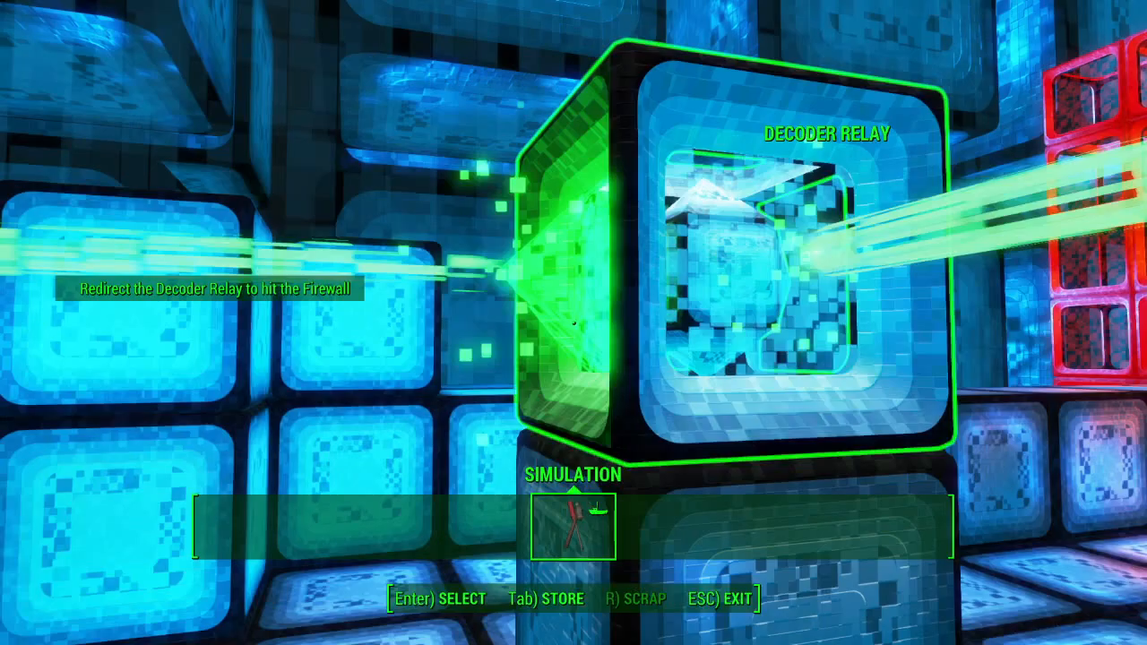
- Reposition the decoder relay facing a new direction and begin storing a code block
key("Tab")
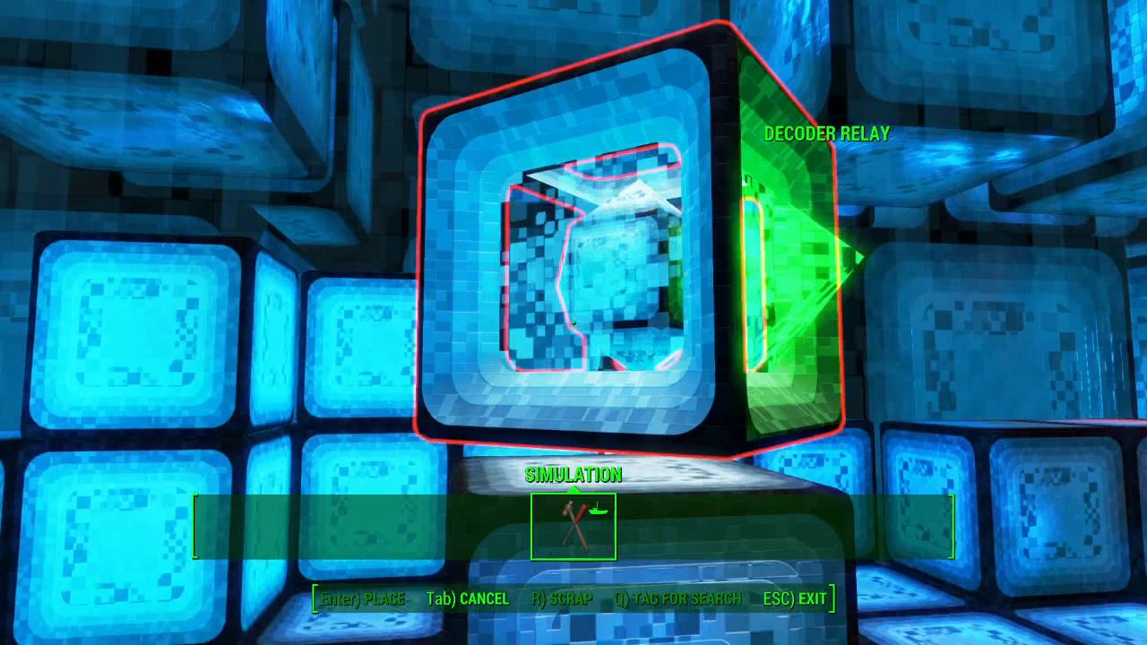
key("enter")
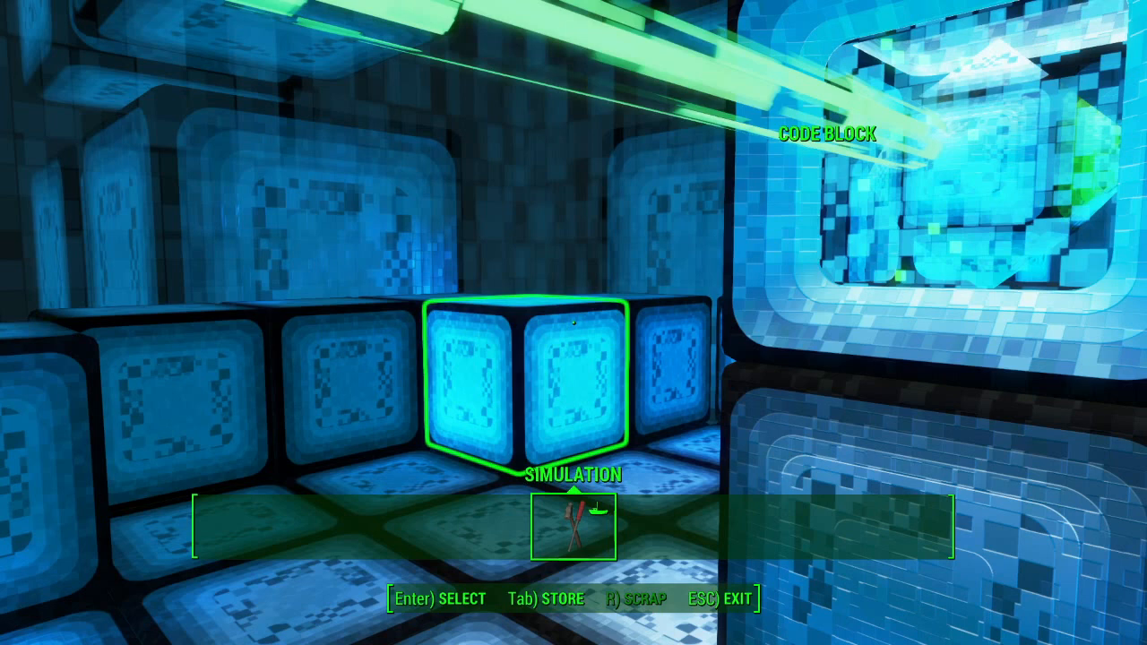
key("Tab")
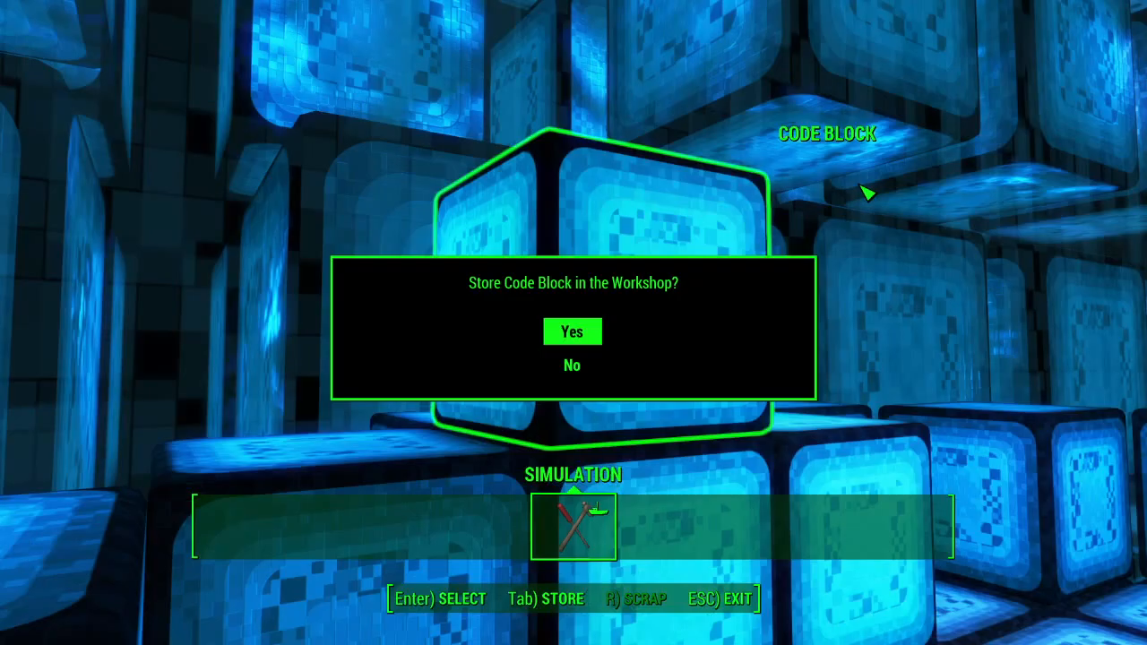